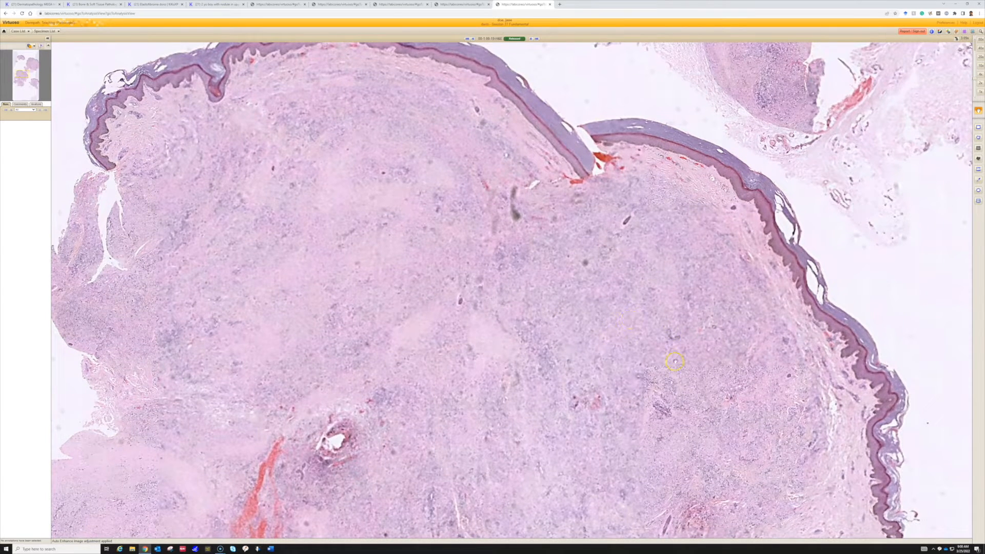
Pan the H&E skin biopsy so the deeper dermal sheet of cells fills the view
left_click_drag(675, 361, 606, 294)
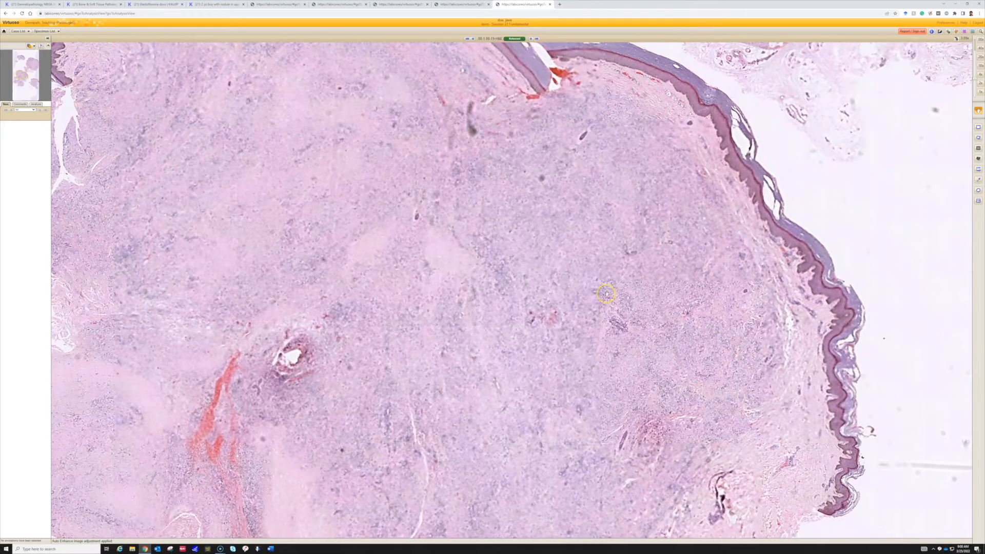